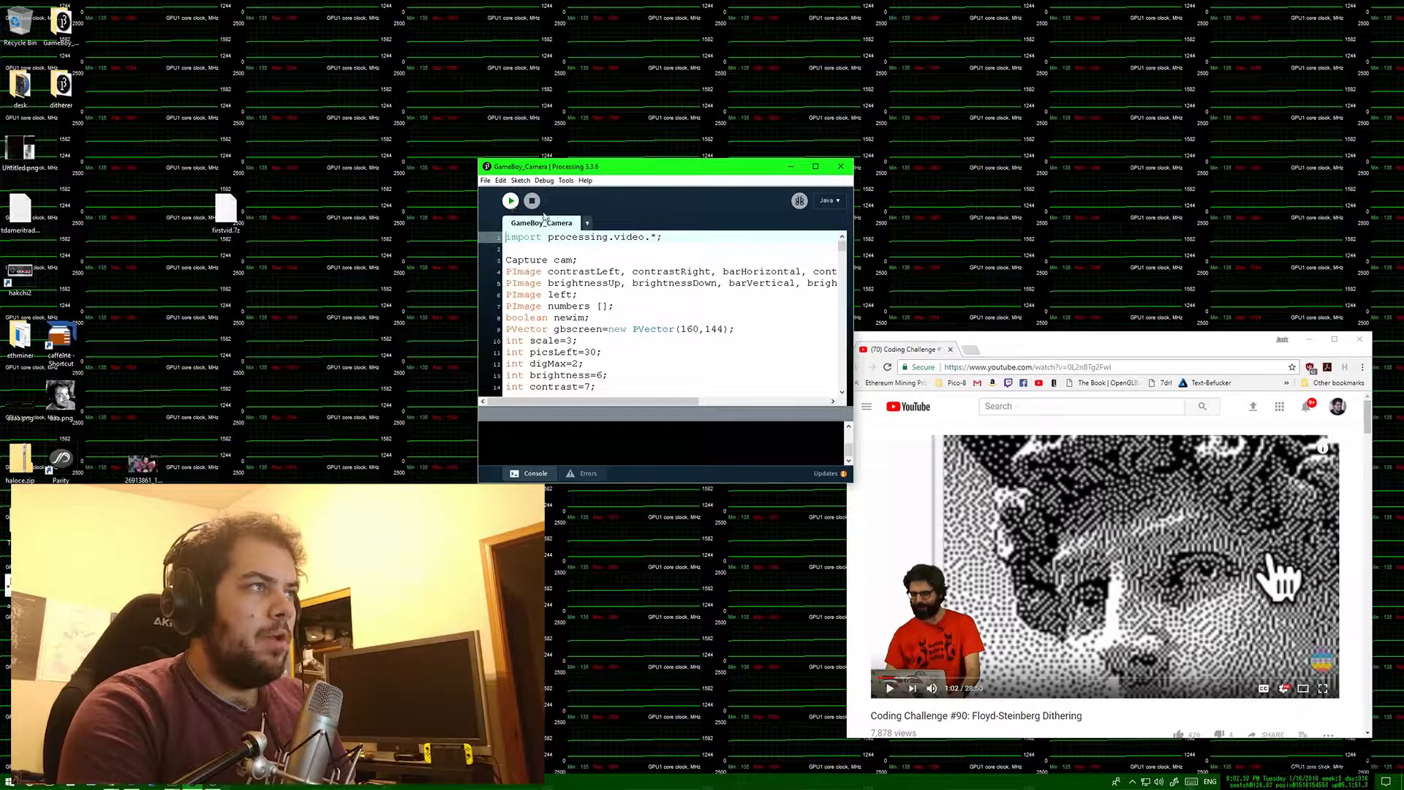
# Step: Launch the GameBoy_Camera sketch to show the four-tone webcam picture with brightness and contrast bars
pyautogui.click(509, 201)
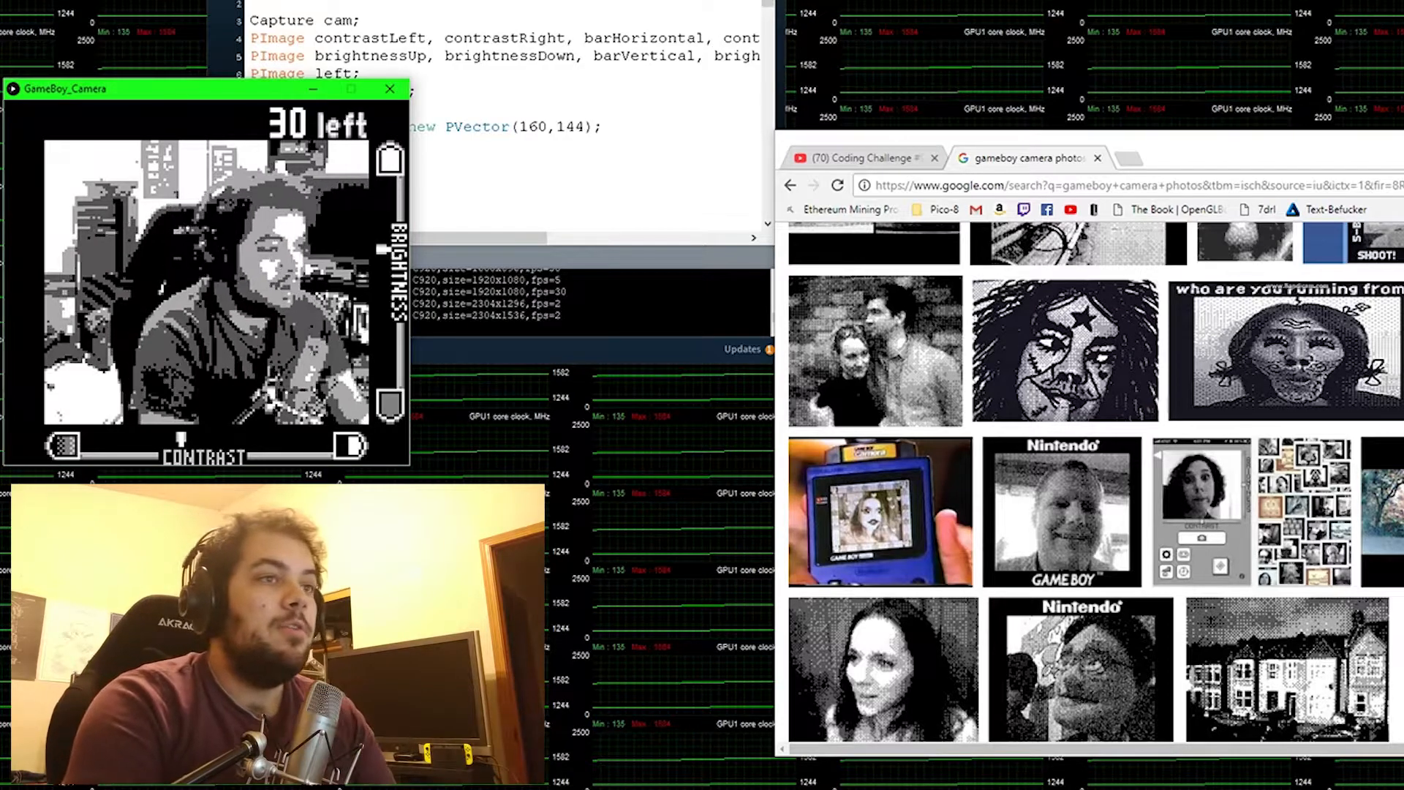
# Step: Browse the Game Boy Camera image results, preview one photo, then return to the YouTube dithering video
pyautogui.scroll(-3)
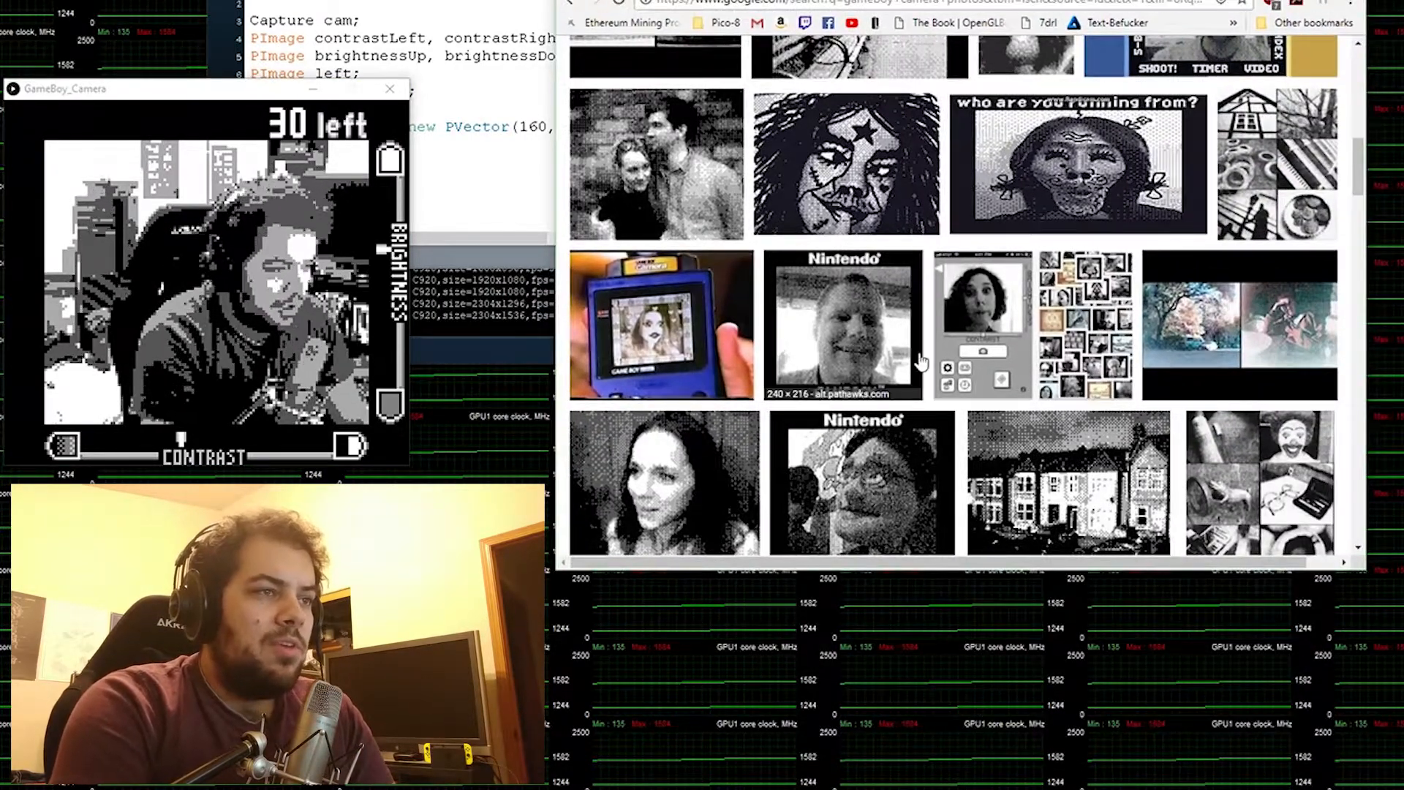
pyautogui.scroll(-3)
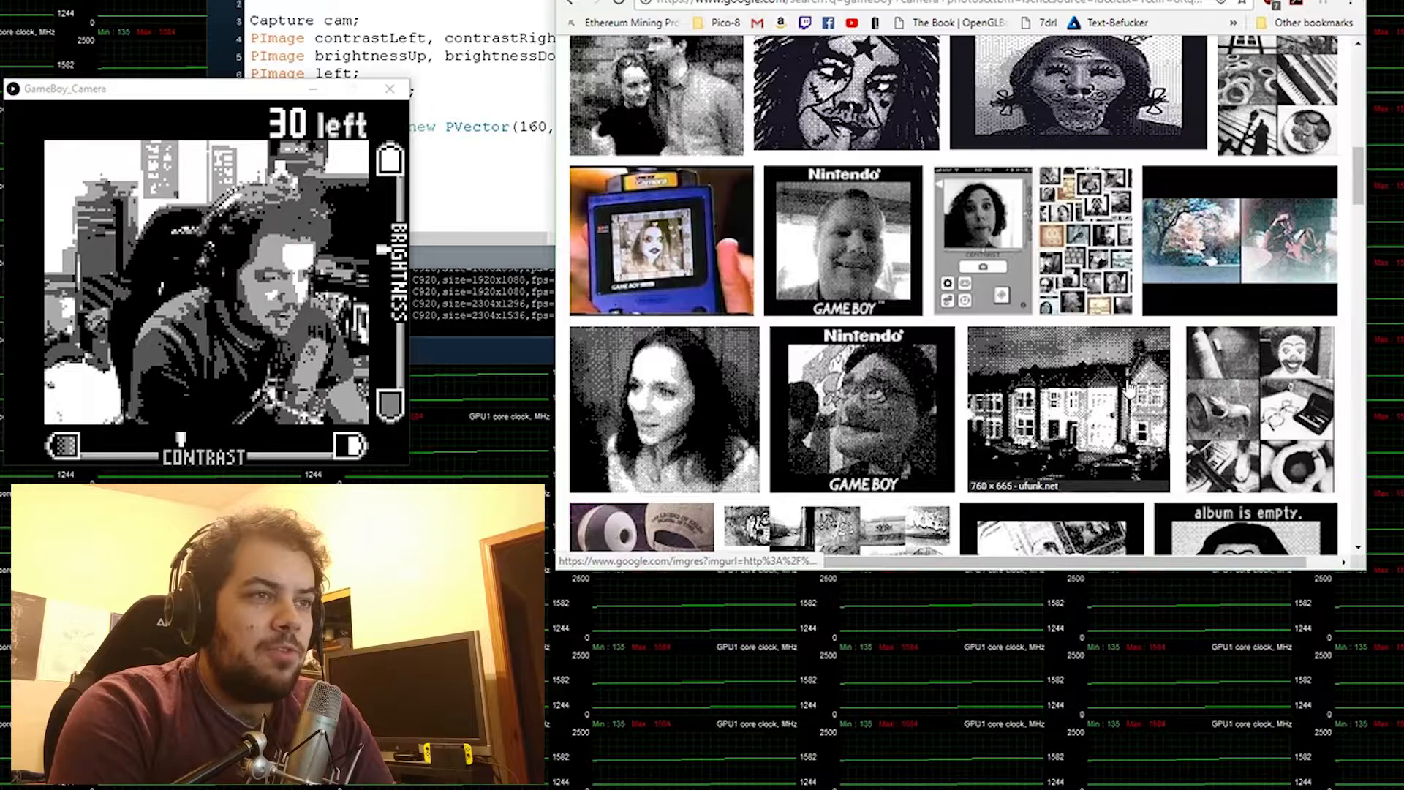
pyautogui.click(1067, 408)
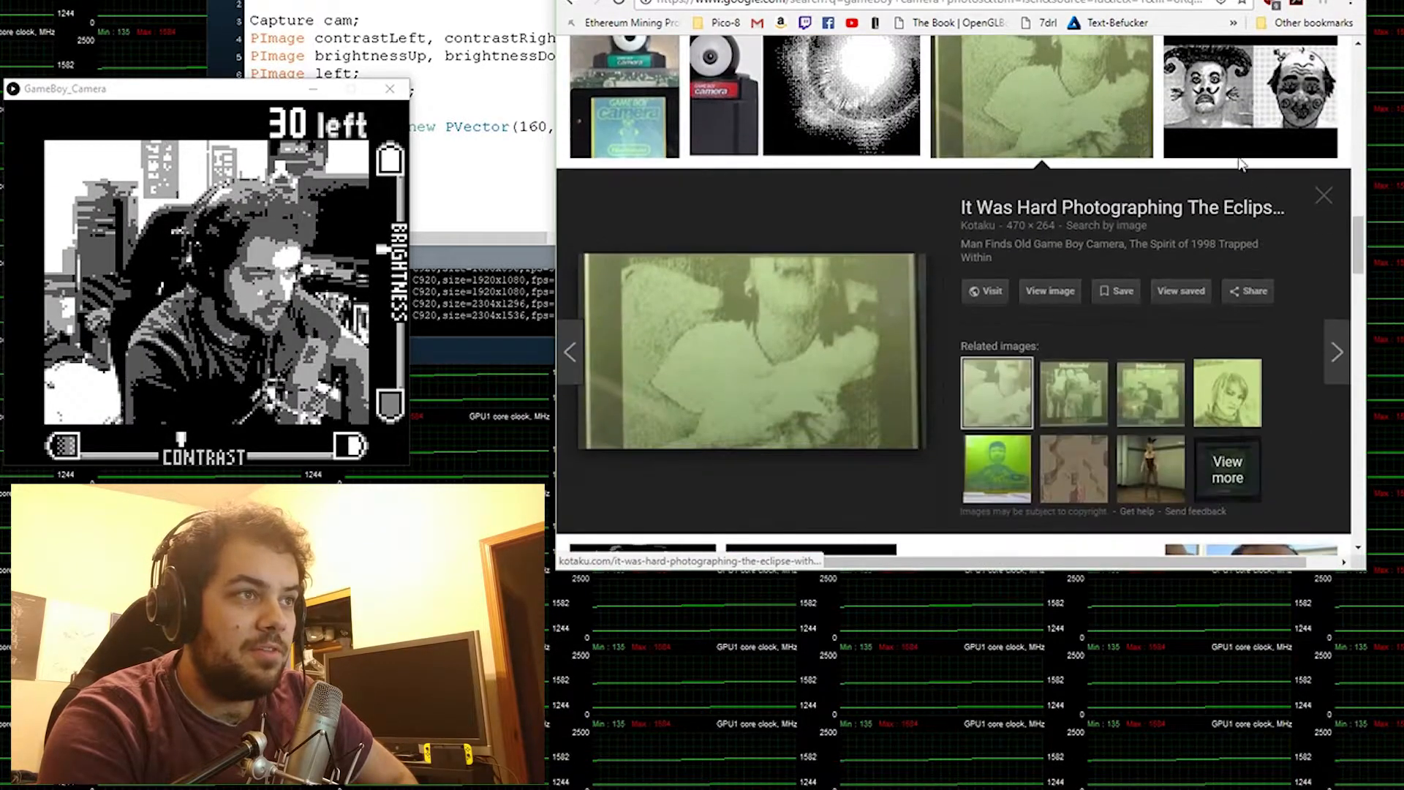
pyautogui.click(1248, 97)
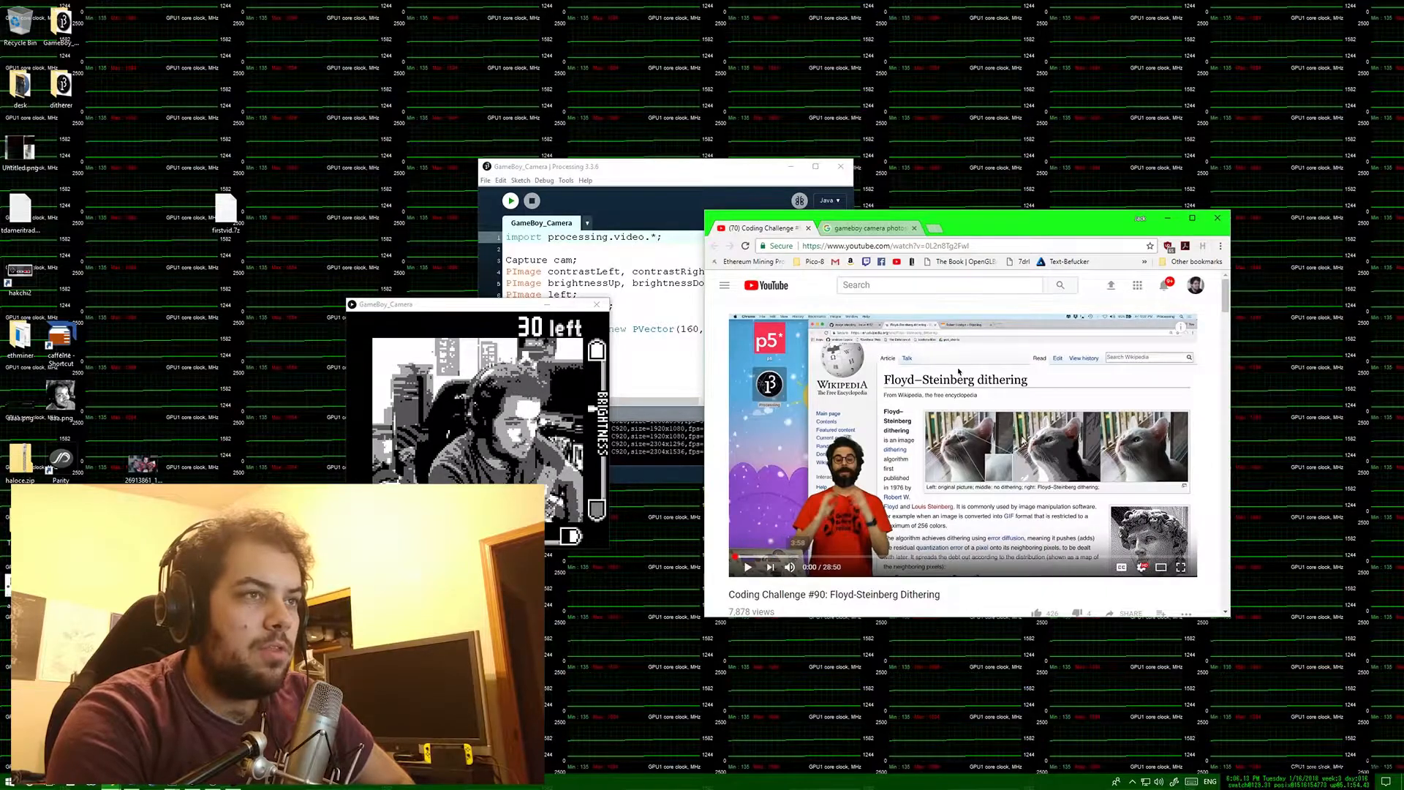
# Step: Seek the Floyd-Steinberg dithering video to around 21:48 where the pixel-loop code is shown
pyautogui.click(1077, 558)
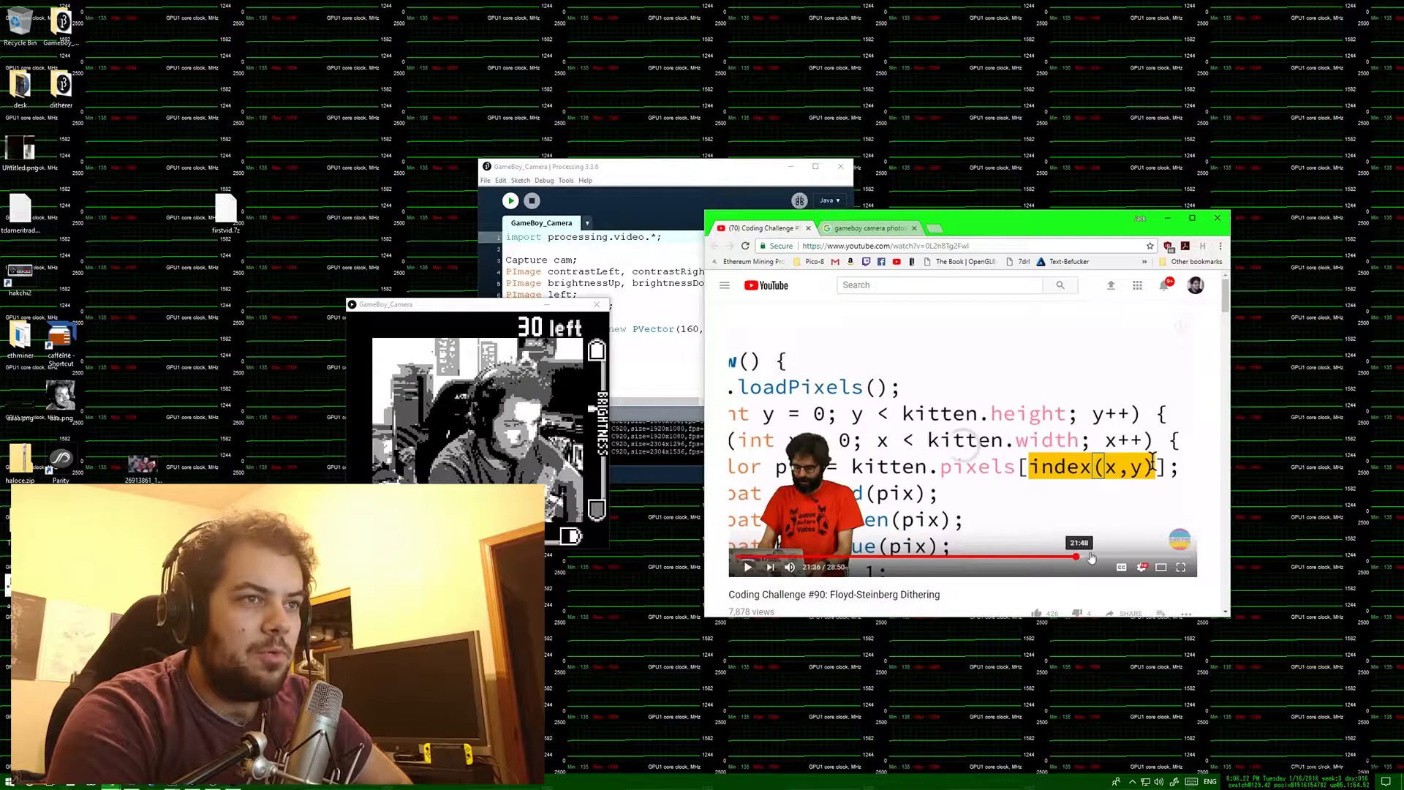
pyautogui.click(748, 567)
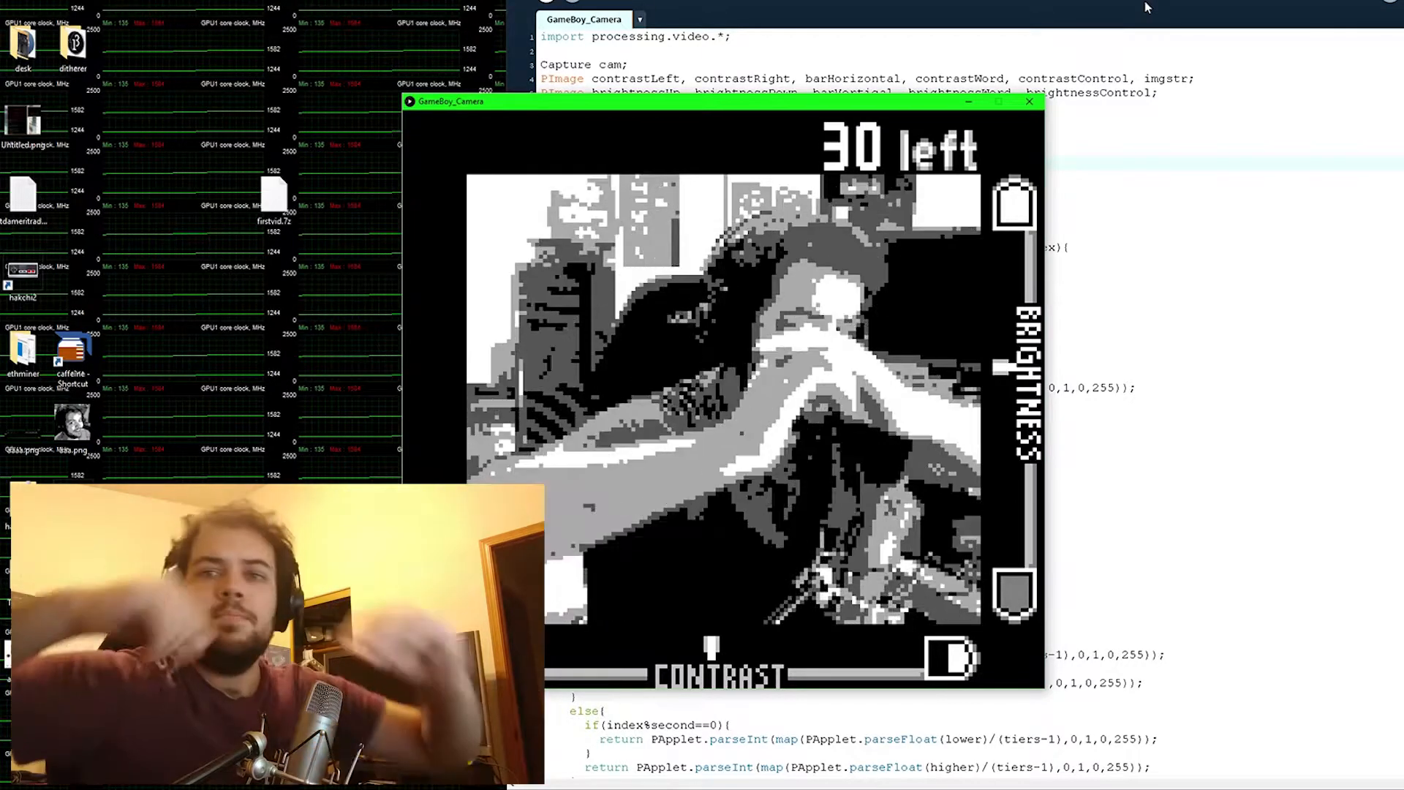
# Step: Move the GameBoy_Camera preview window left, off the editor, so the sketch code is readable
pyautogui.moveTo(725, 101); pyautogui.dragTo(394, 302)
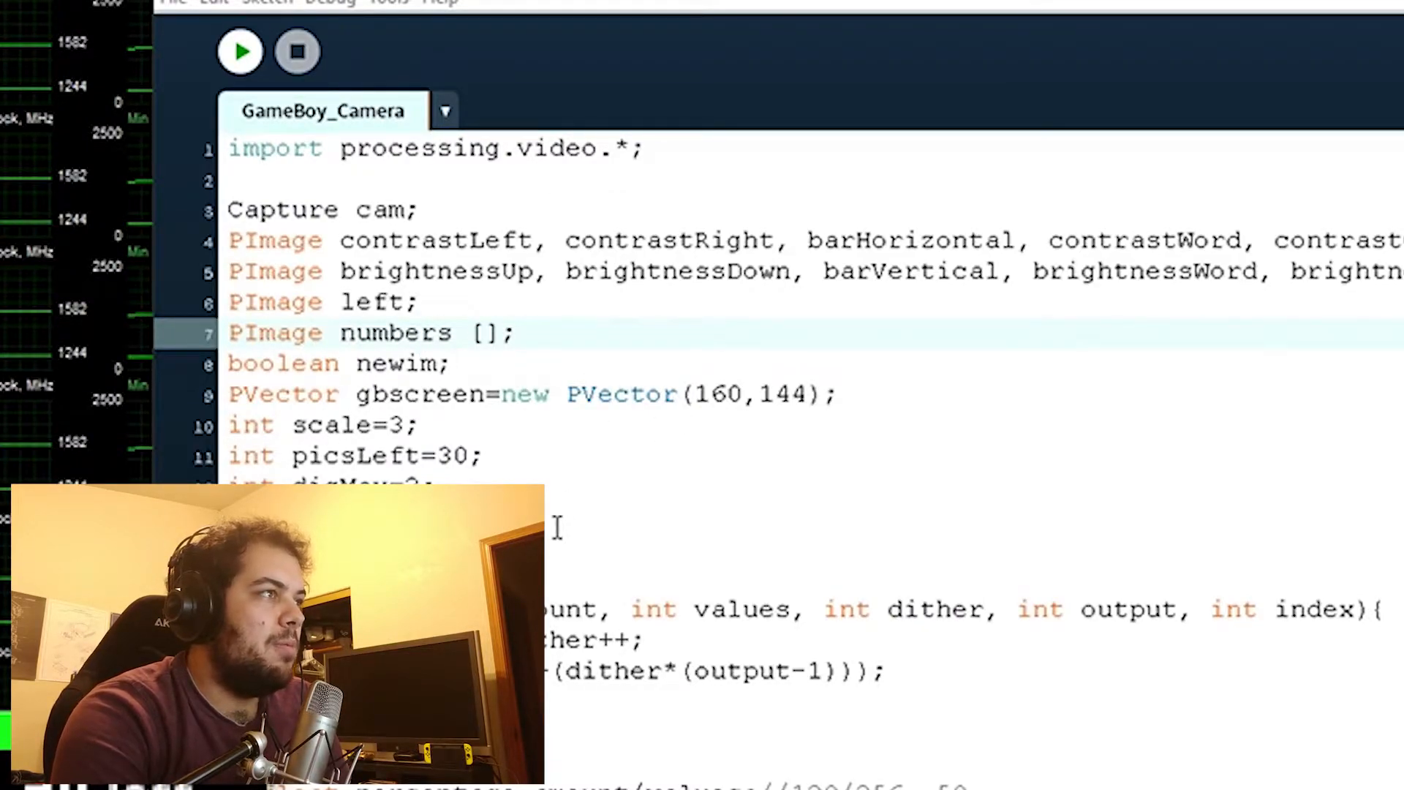
# Step: Change setup() to capture from cameras[1] instead of the default camera index
pyautogui.click(240, 51)
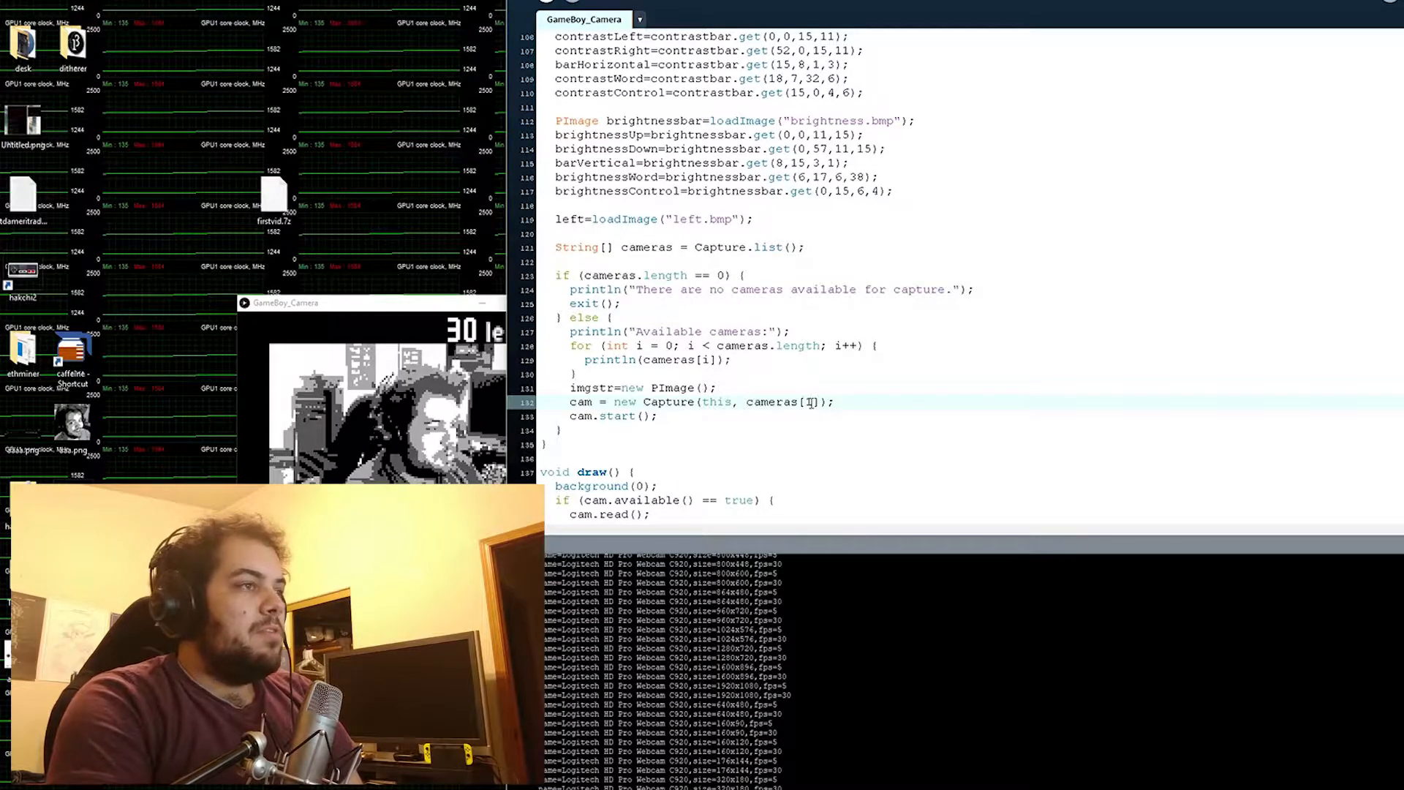
pyautogui.write('1')
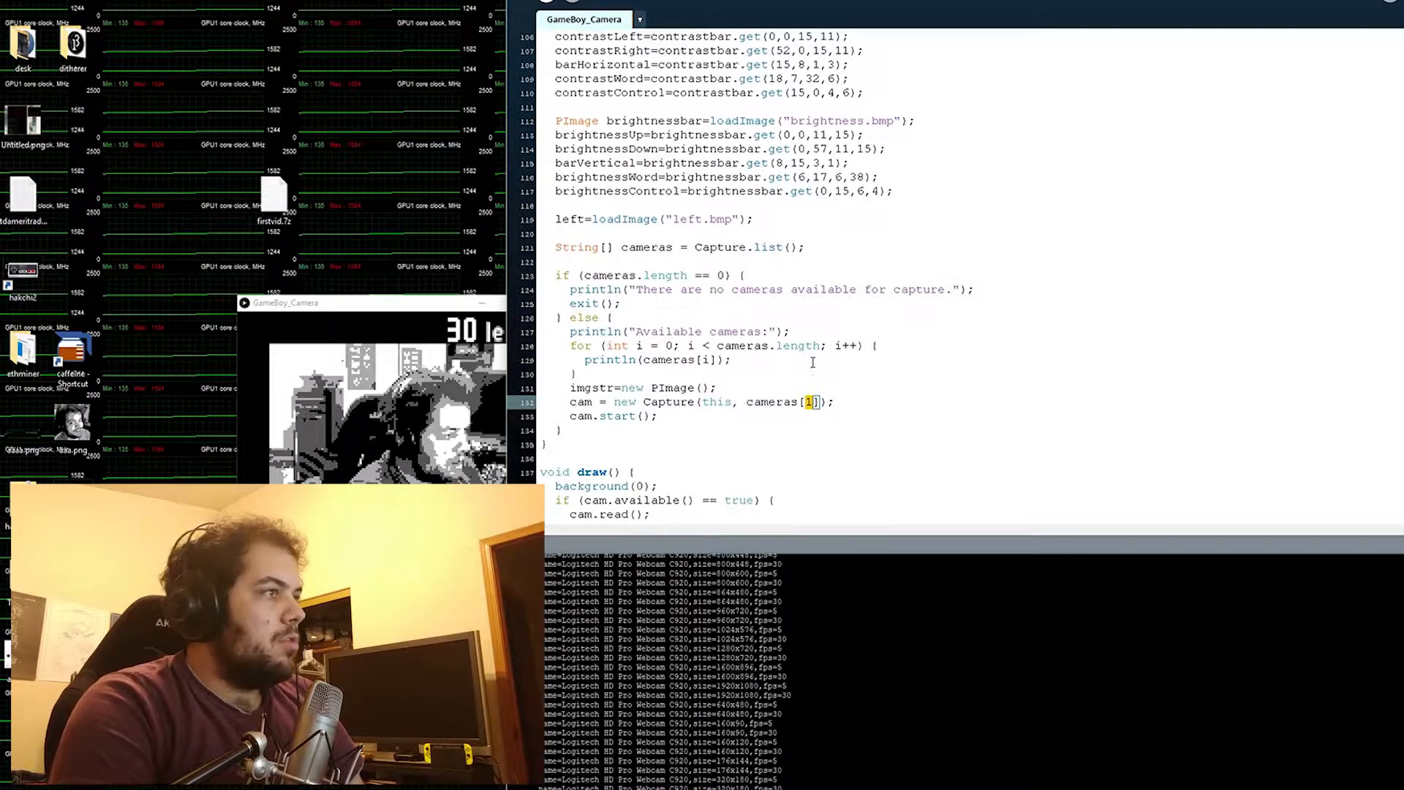
pyautogui.write('33')
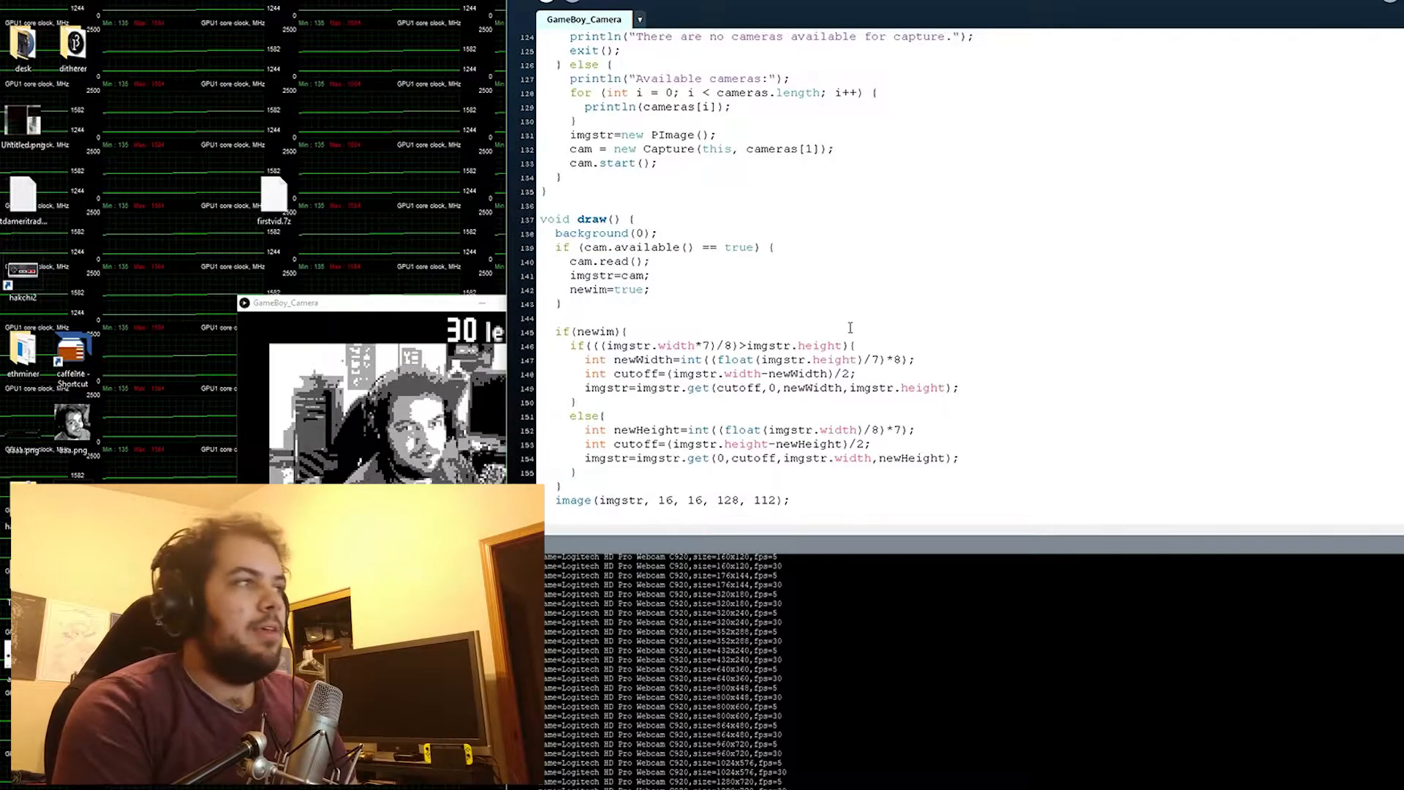
pyautogui.scroll(-3)
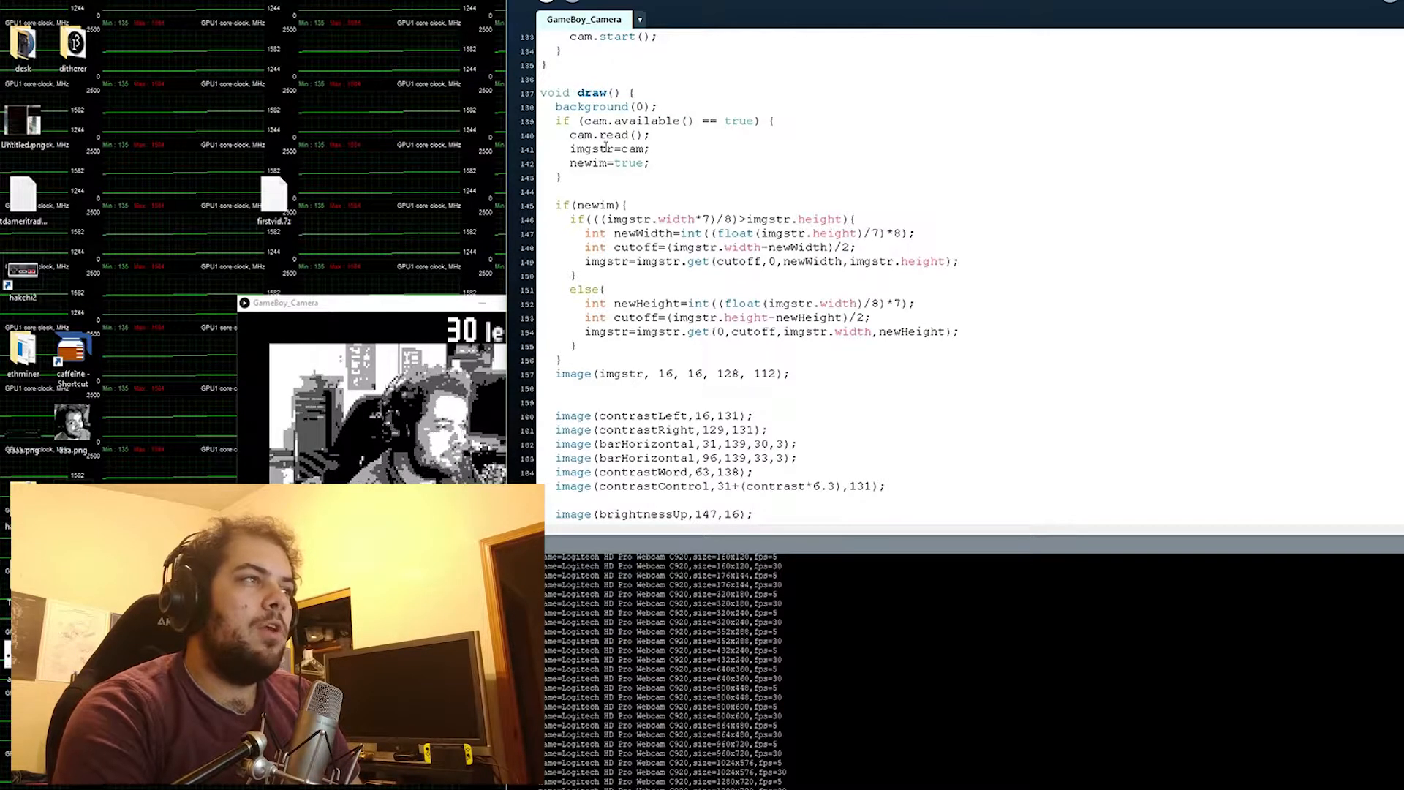
pyautogui.scroll(-3)
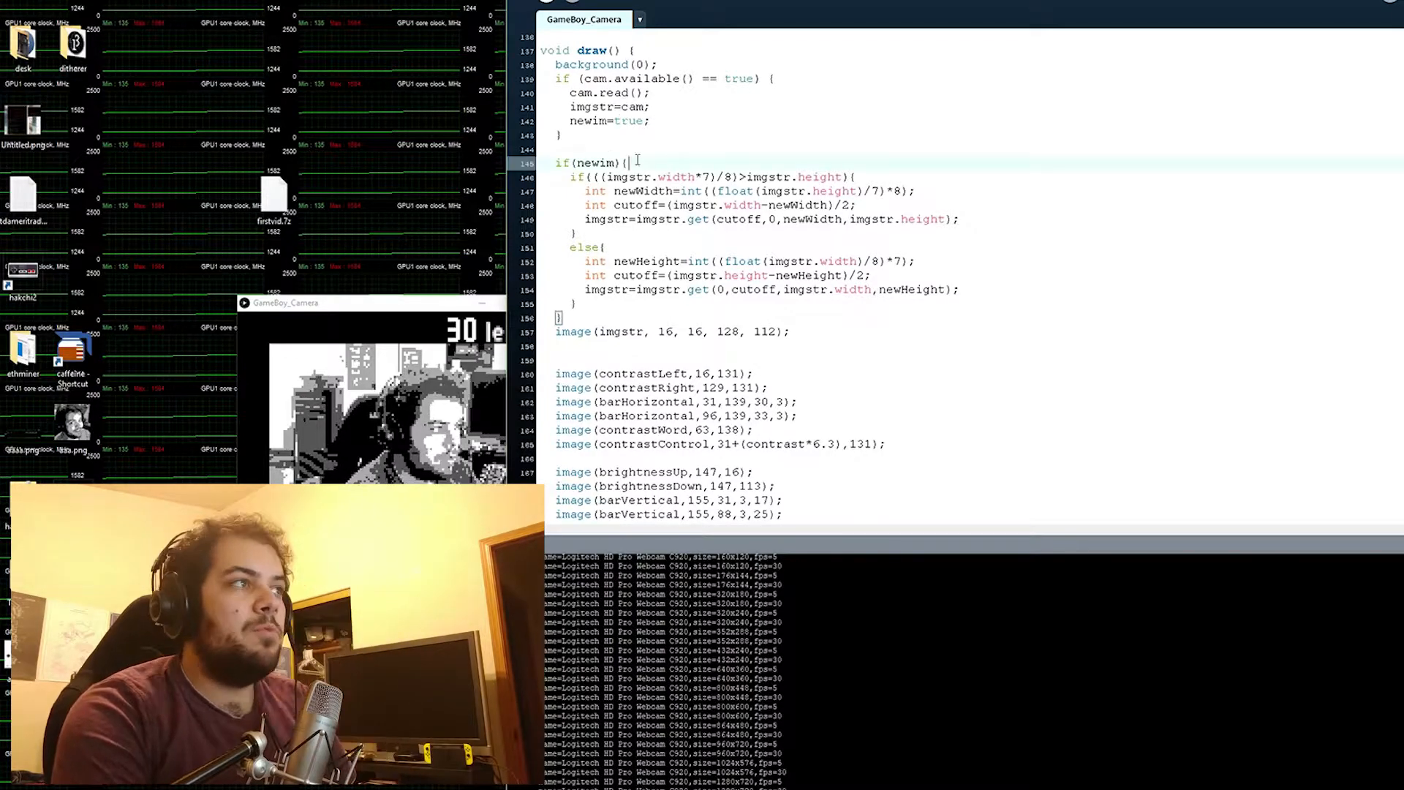
pyautogui.doubleClick(595, 162)
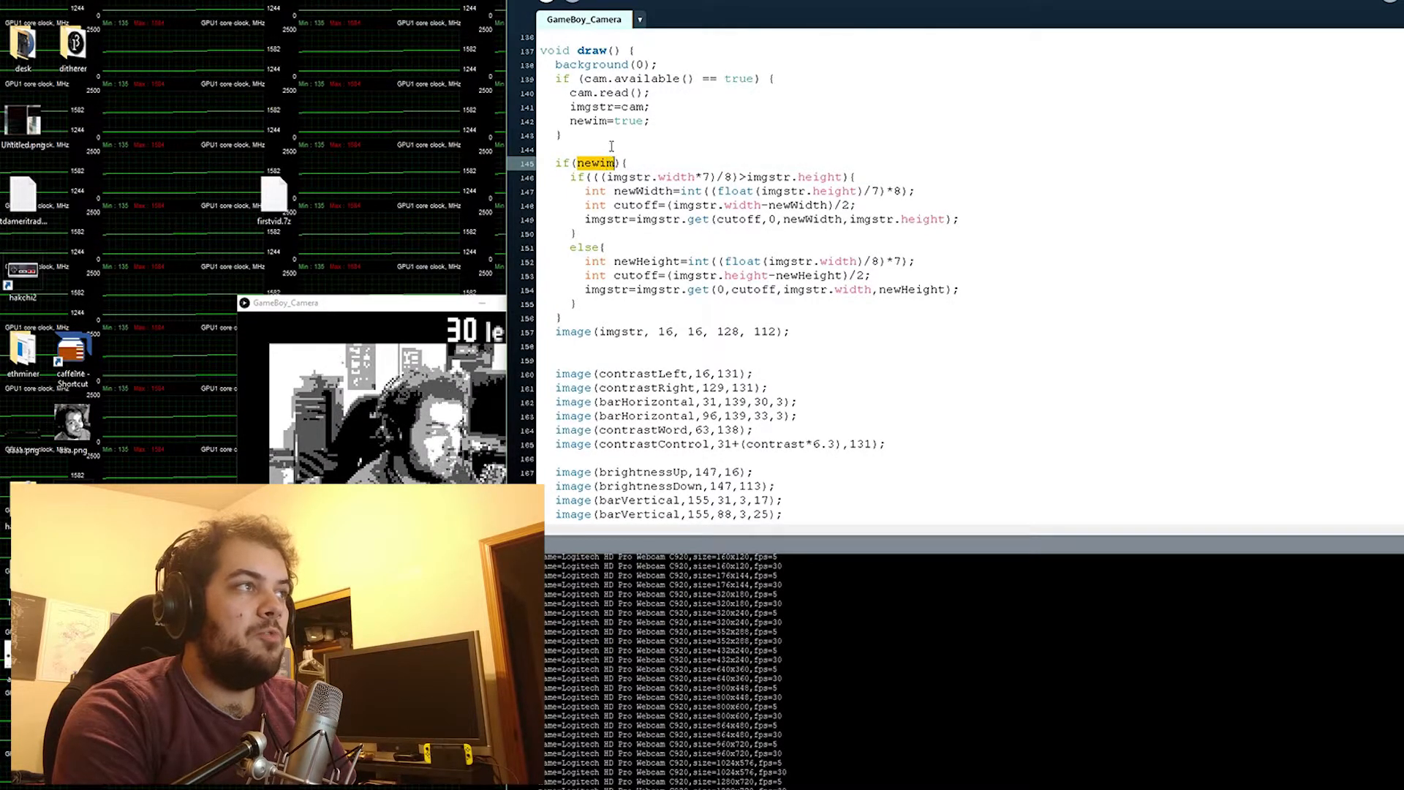
pyautogui.click(693, 134)
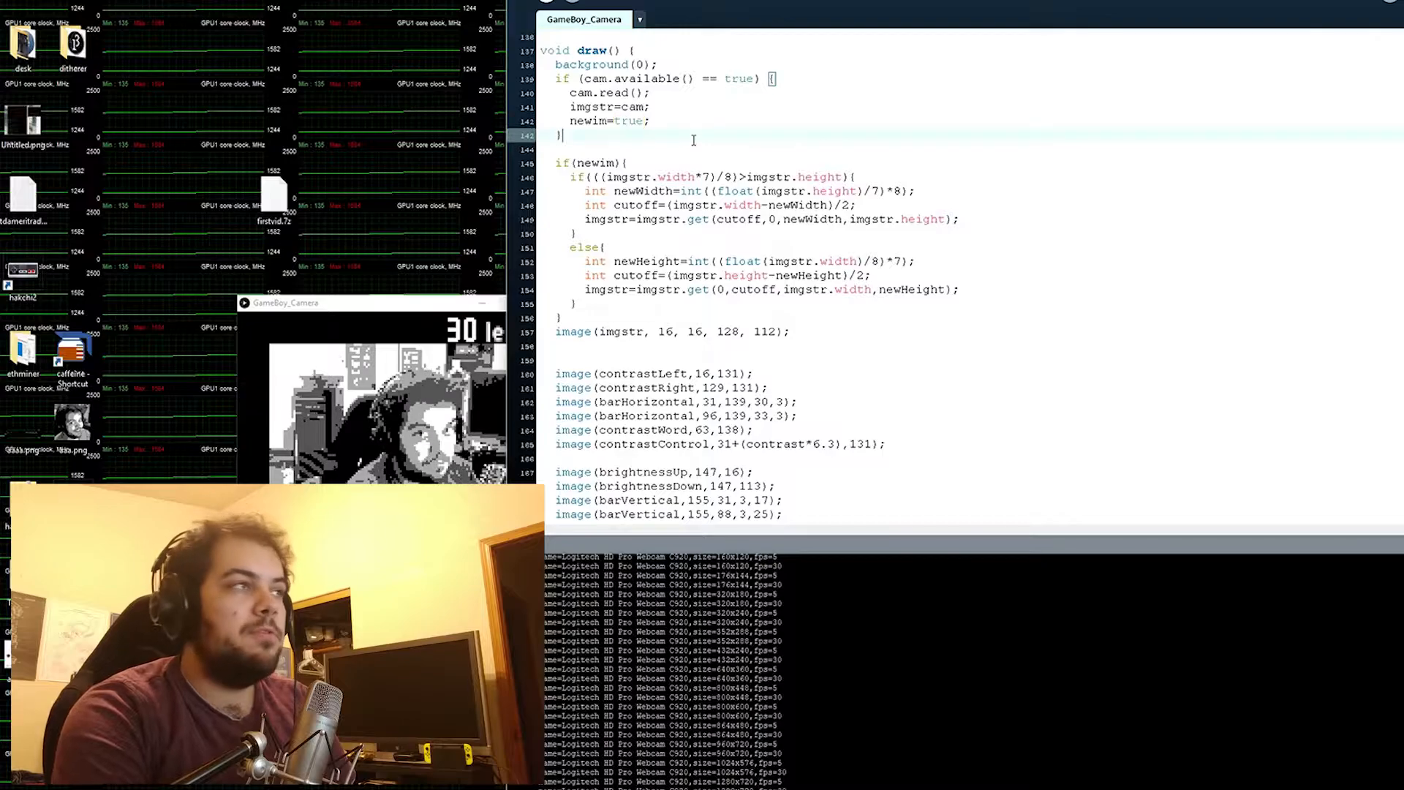
pyautogui.scroll(-3)
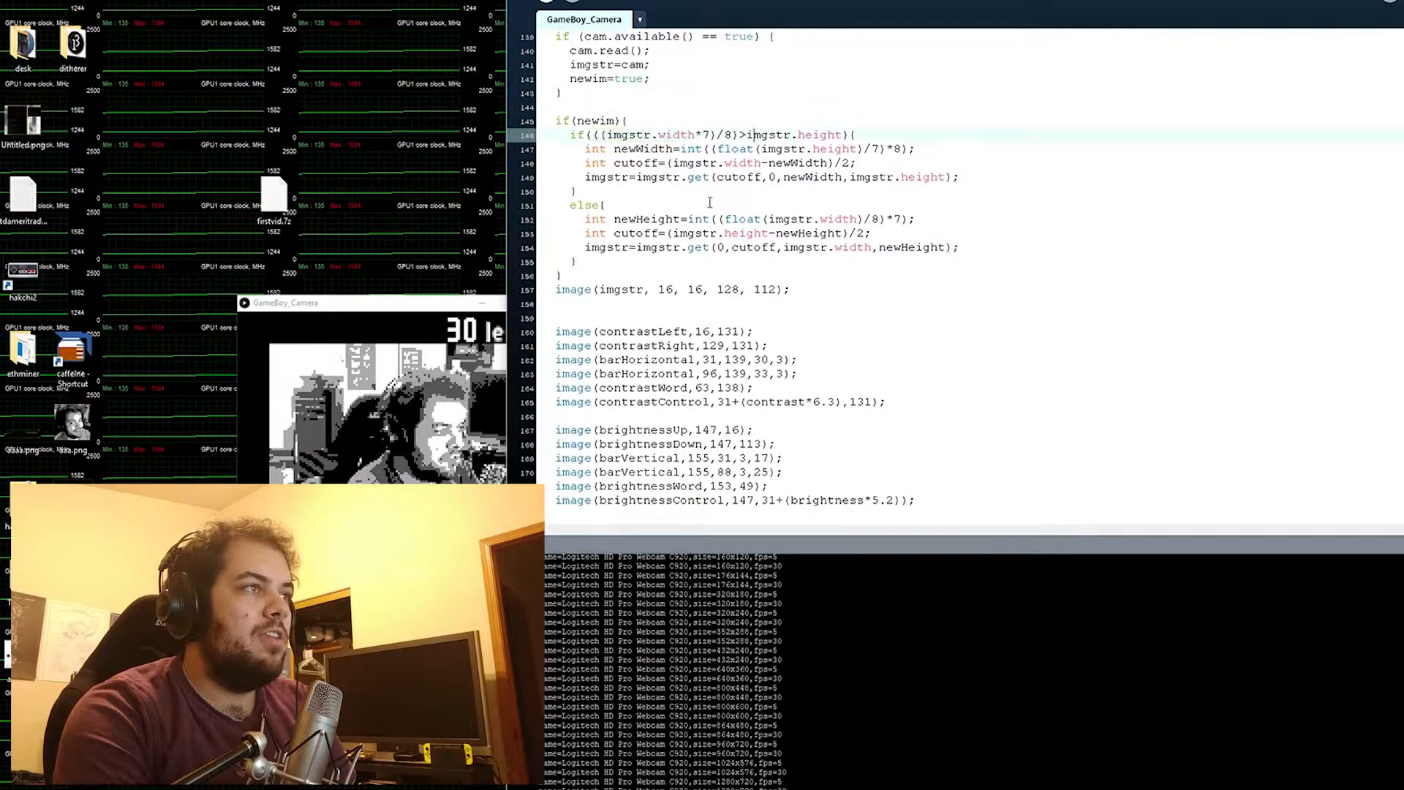
pyautogui.scroll(-3)
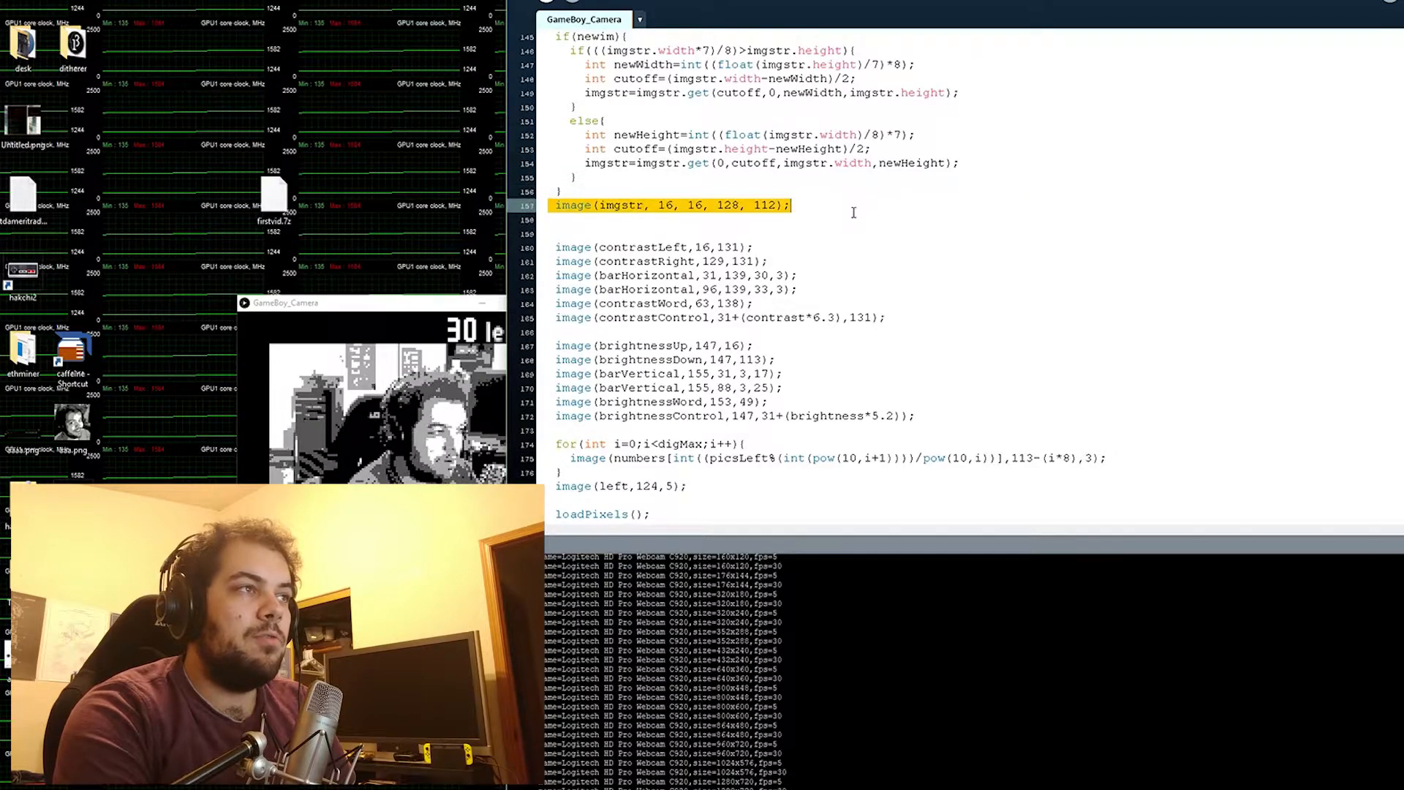
pyautogui.scroll(-3)
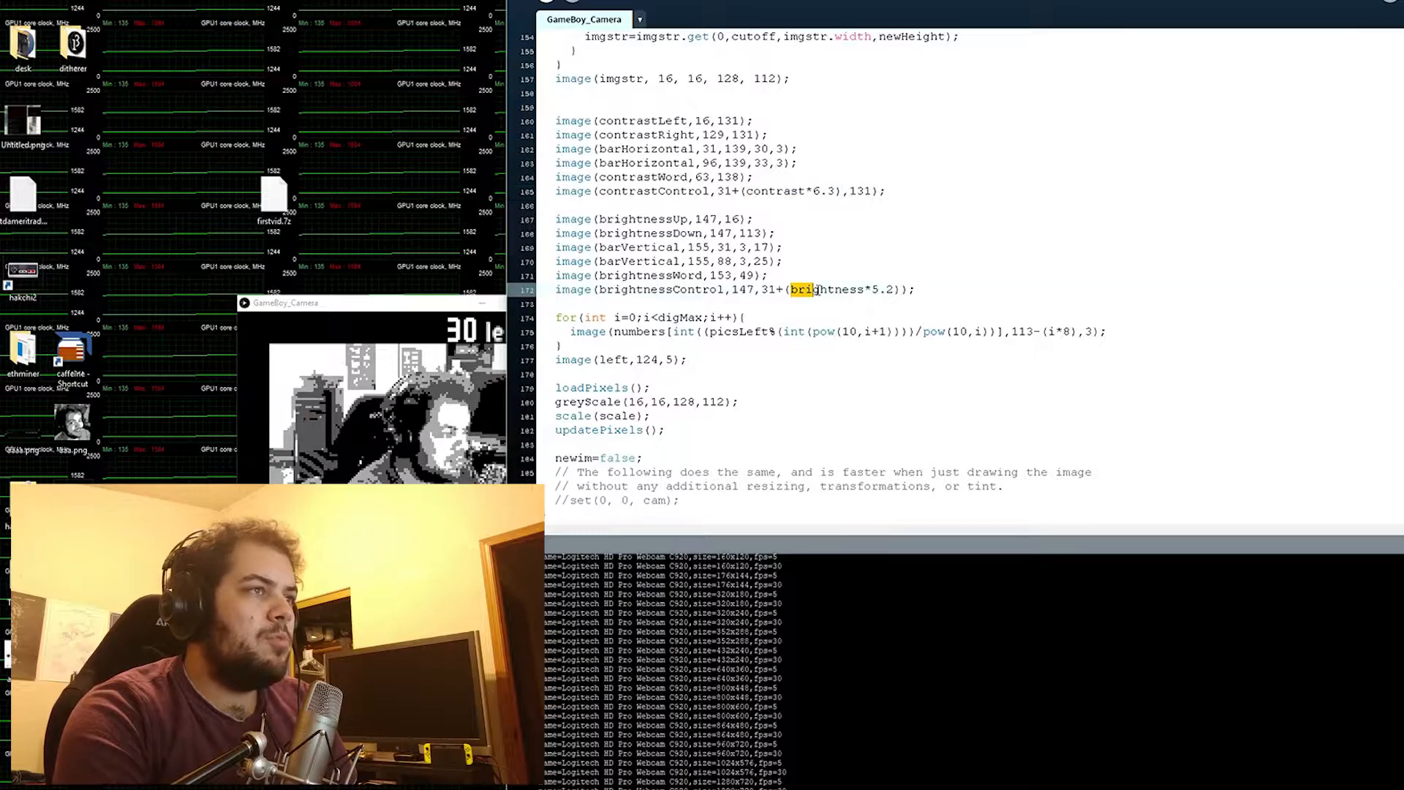
pyautogui.doubleClick(819, 290)
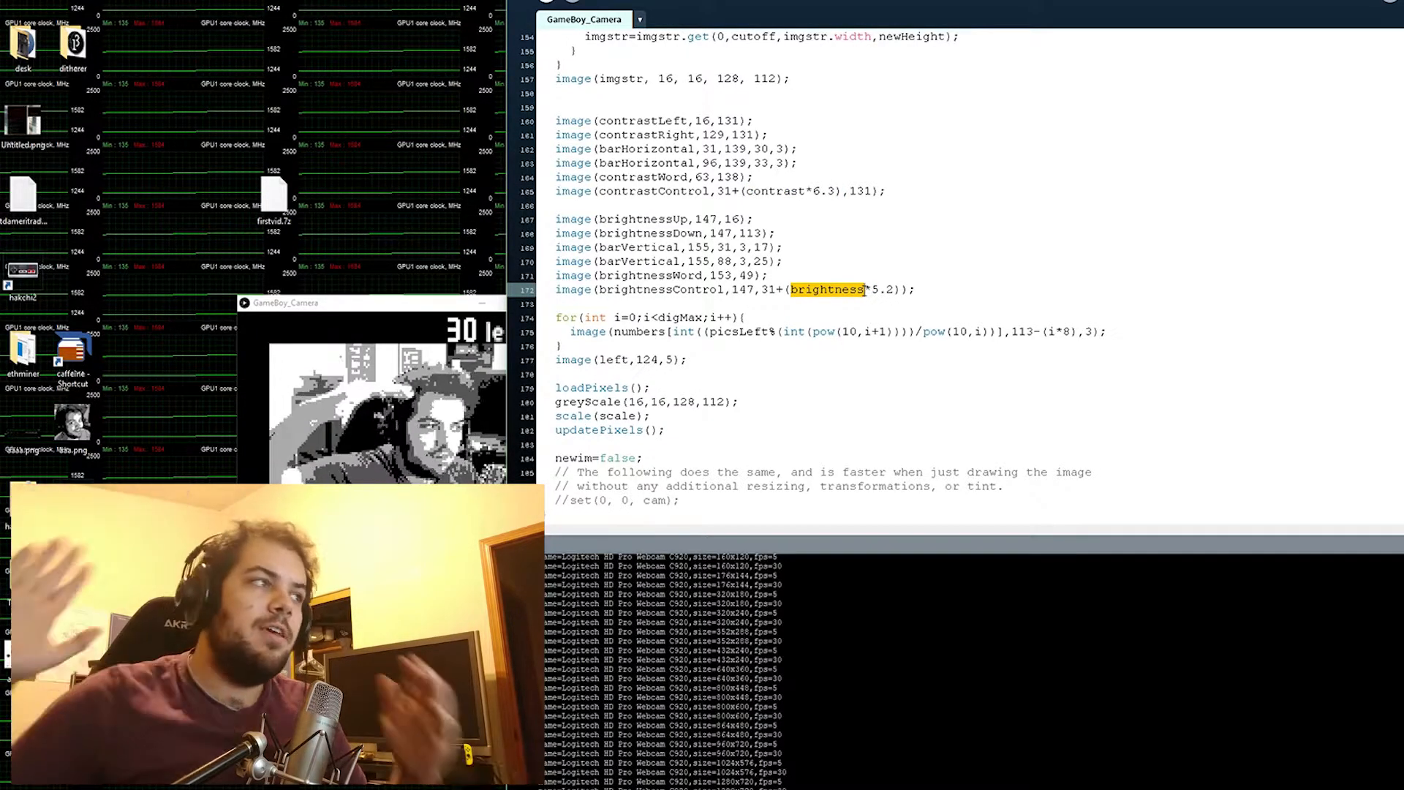
pyautogui.click(762, 317)
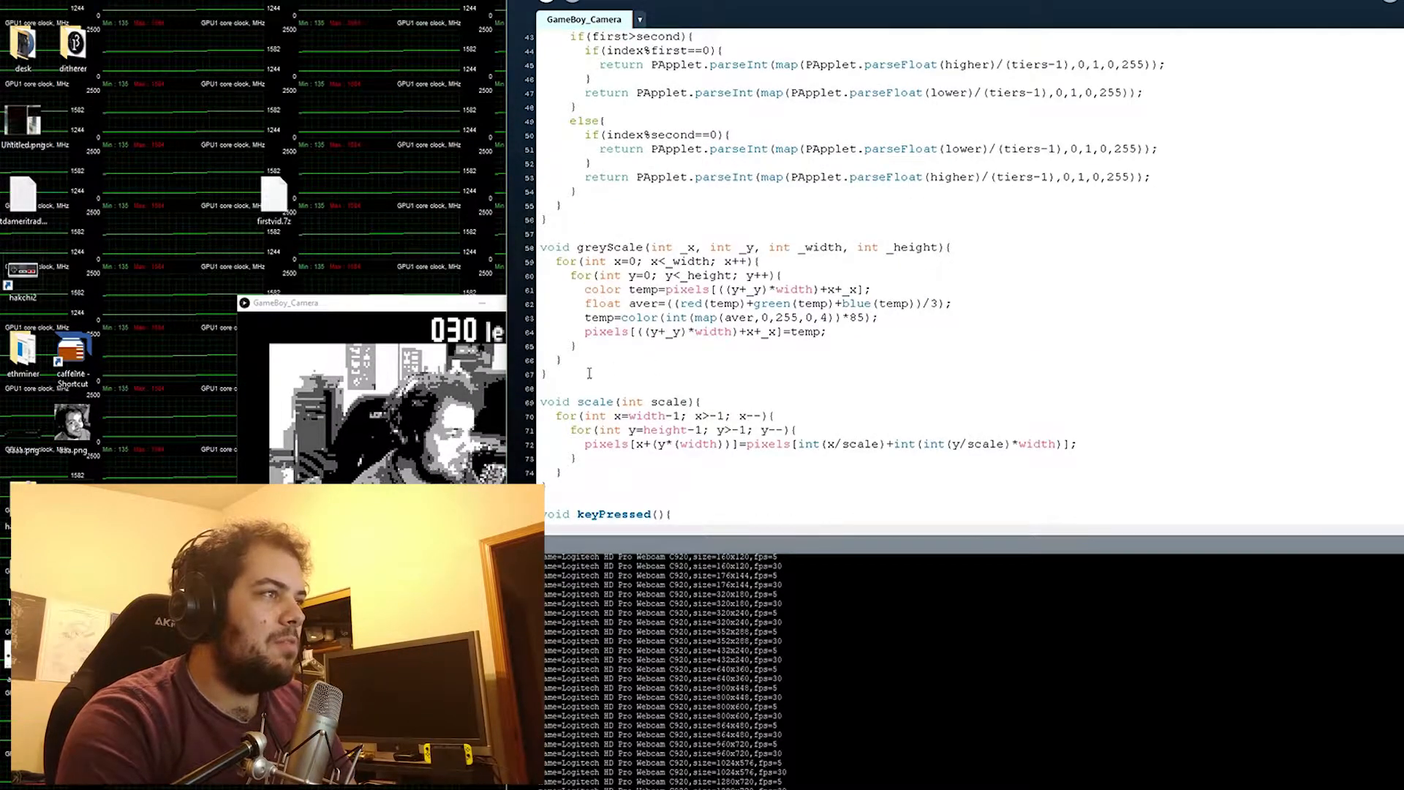
# Step: Add Floyd-Steinberg error diffusion (7/16, 3/16, 5/16, 1/16 to neighbours) inside if(contrast==6), then temp=color(val)
pyautogui.click(954, 247)
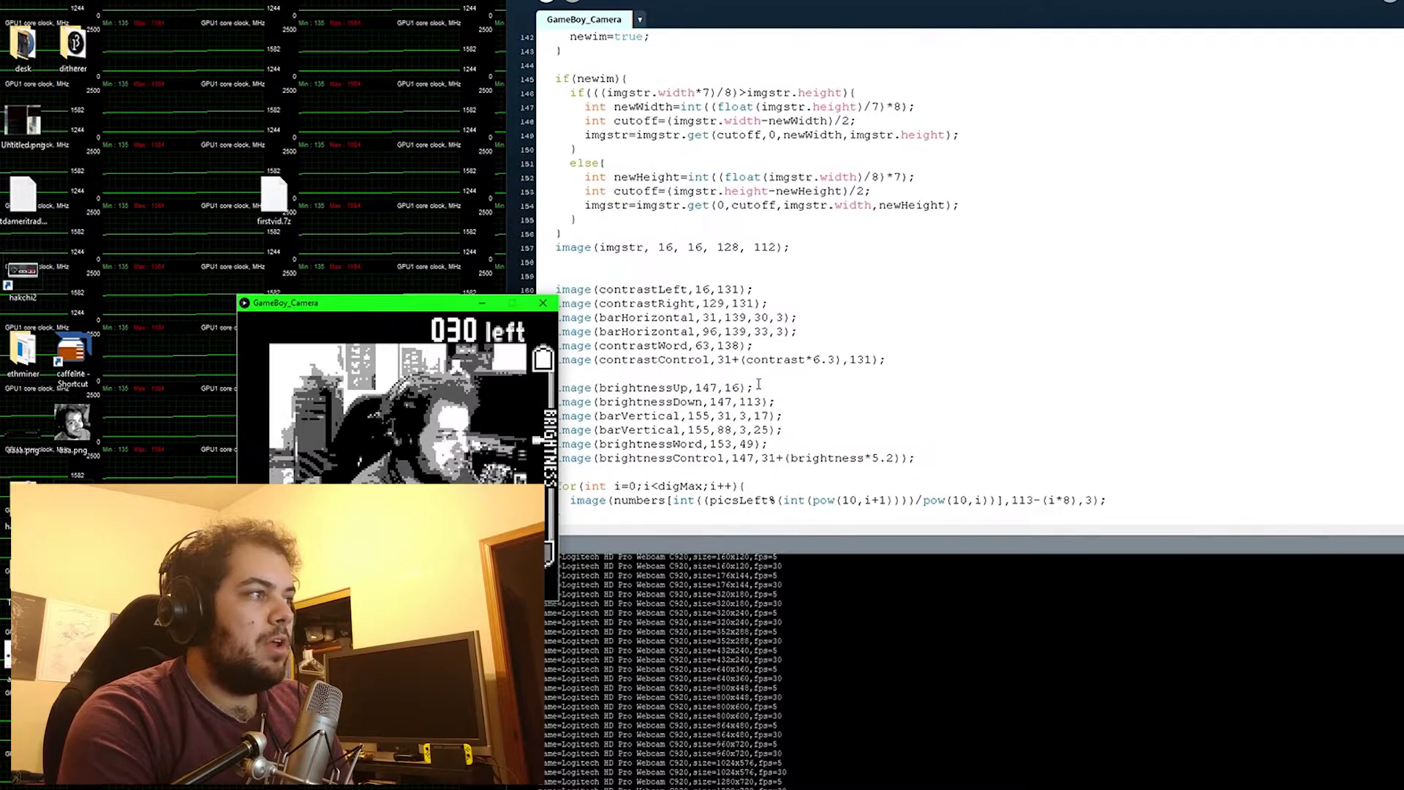
pyautogui.scroll(-3)
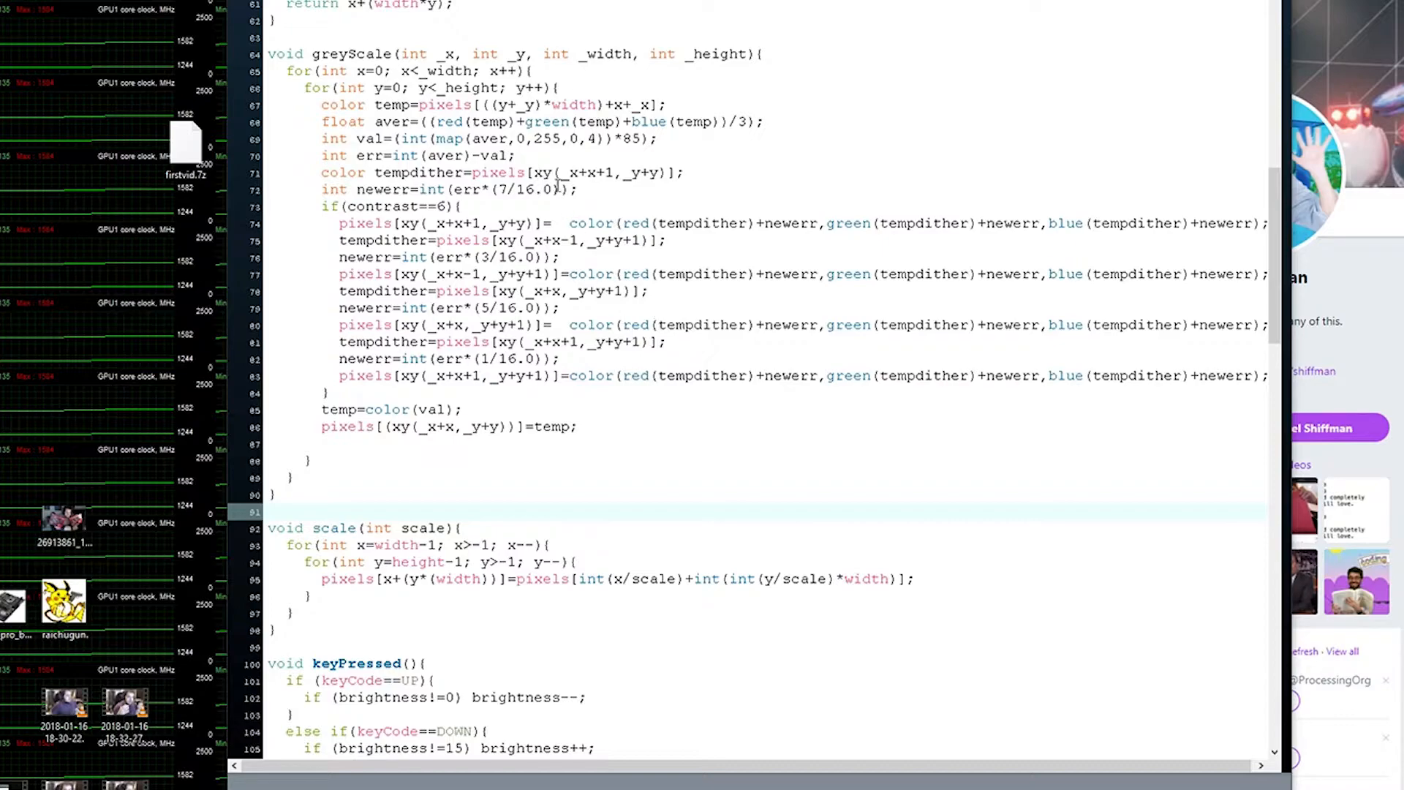
# Step: Run the sketch again and park the dithered GameBoy_Camera window at the bottom-left beside the code
pyautogui.click(466, 138)
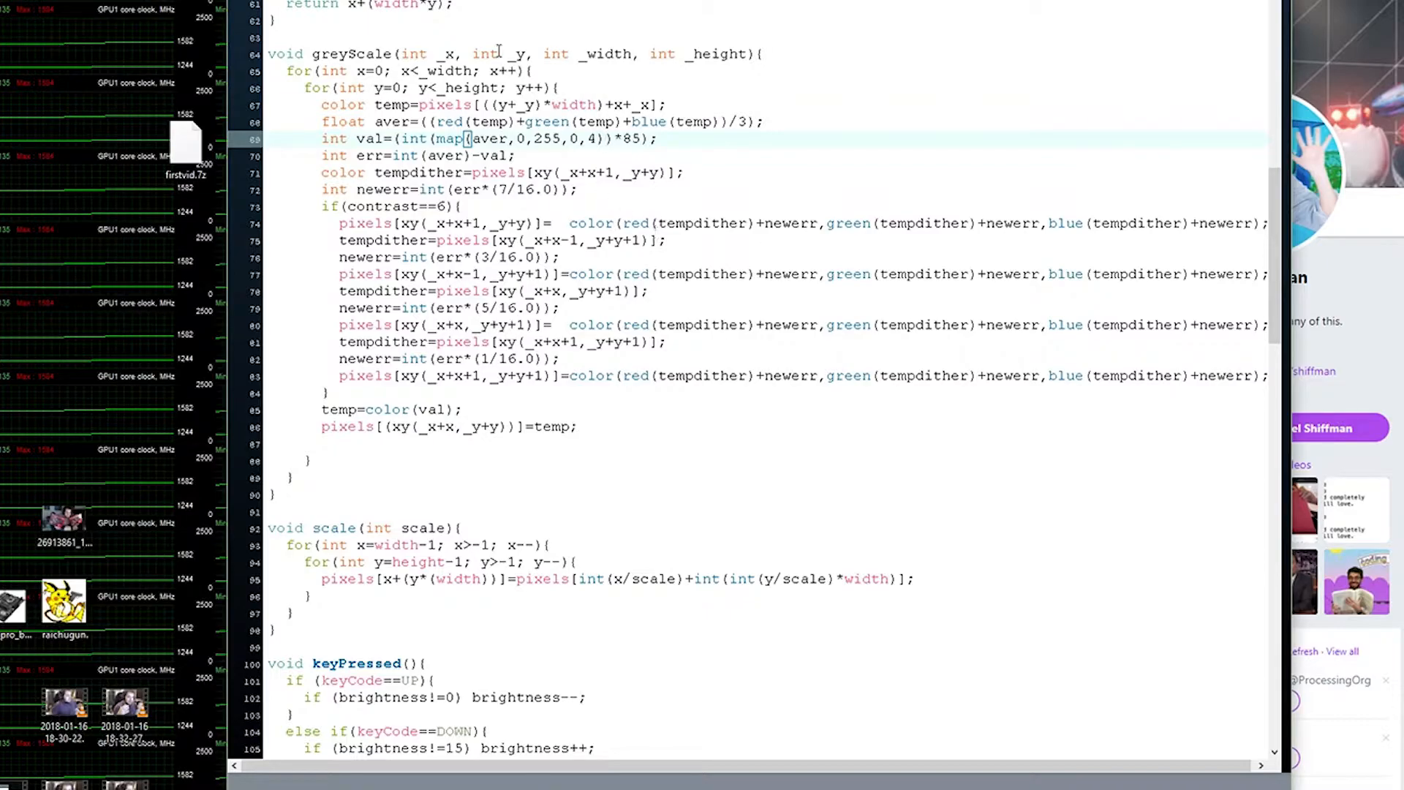
pyautogui.moveTo(1220, 535)
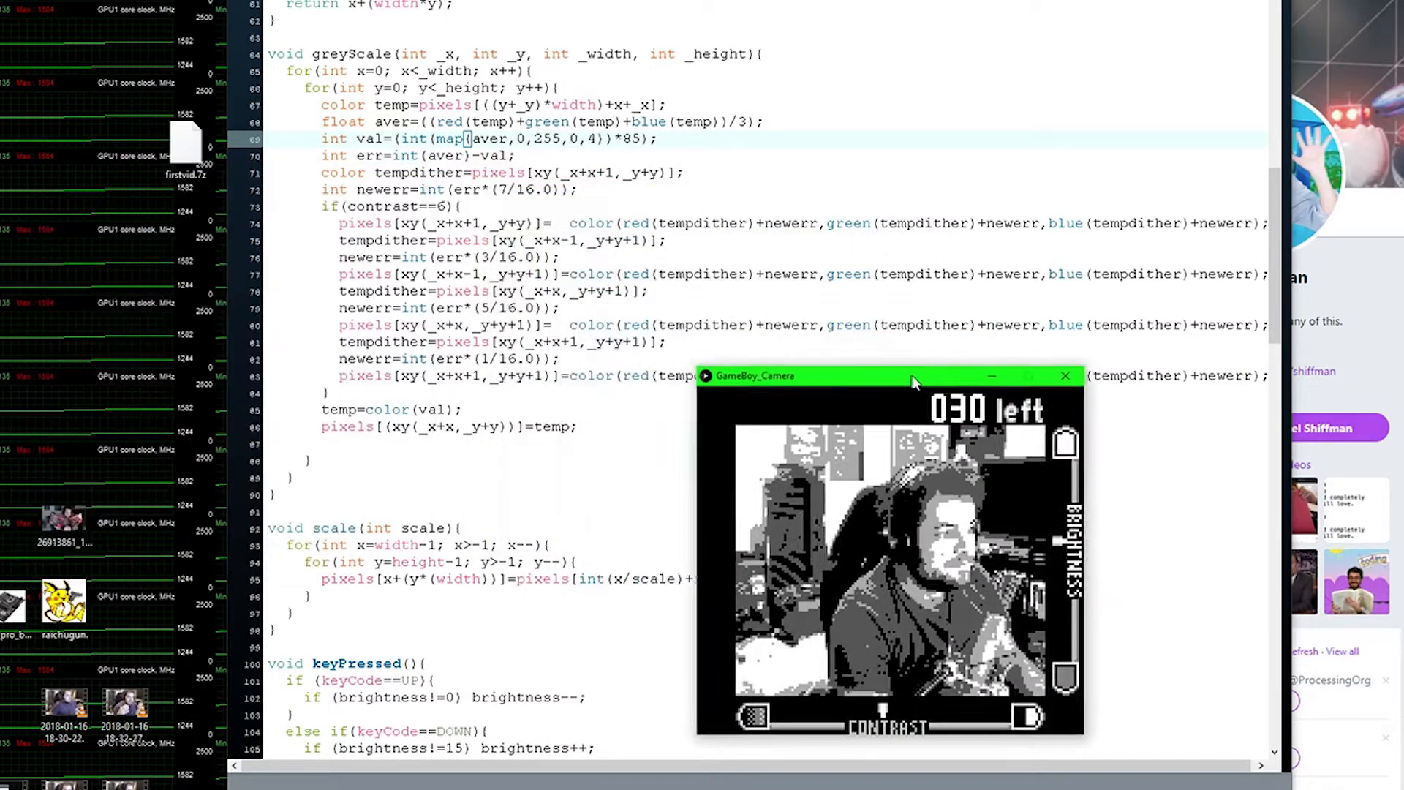
pyautogui.moveTo(911, 376); pyautogui.dragTo(324, 448)
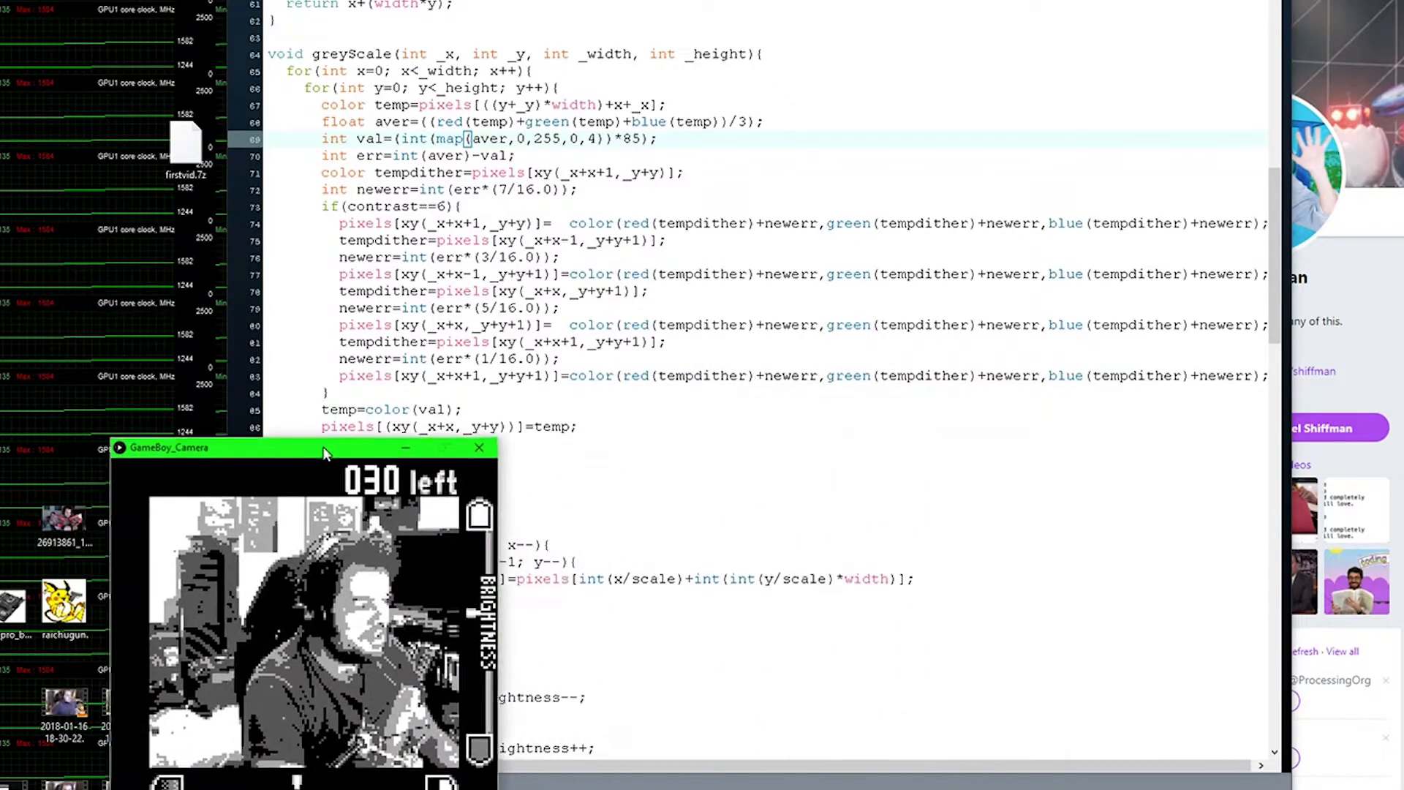
pyautogui.moveTo(322, 448); pyautogui.dragTo(254, 465)
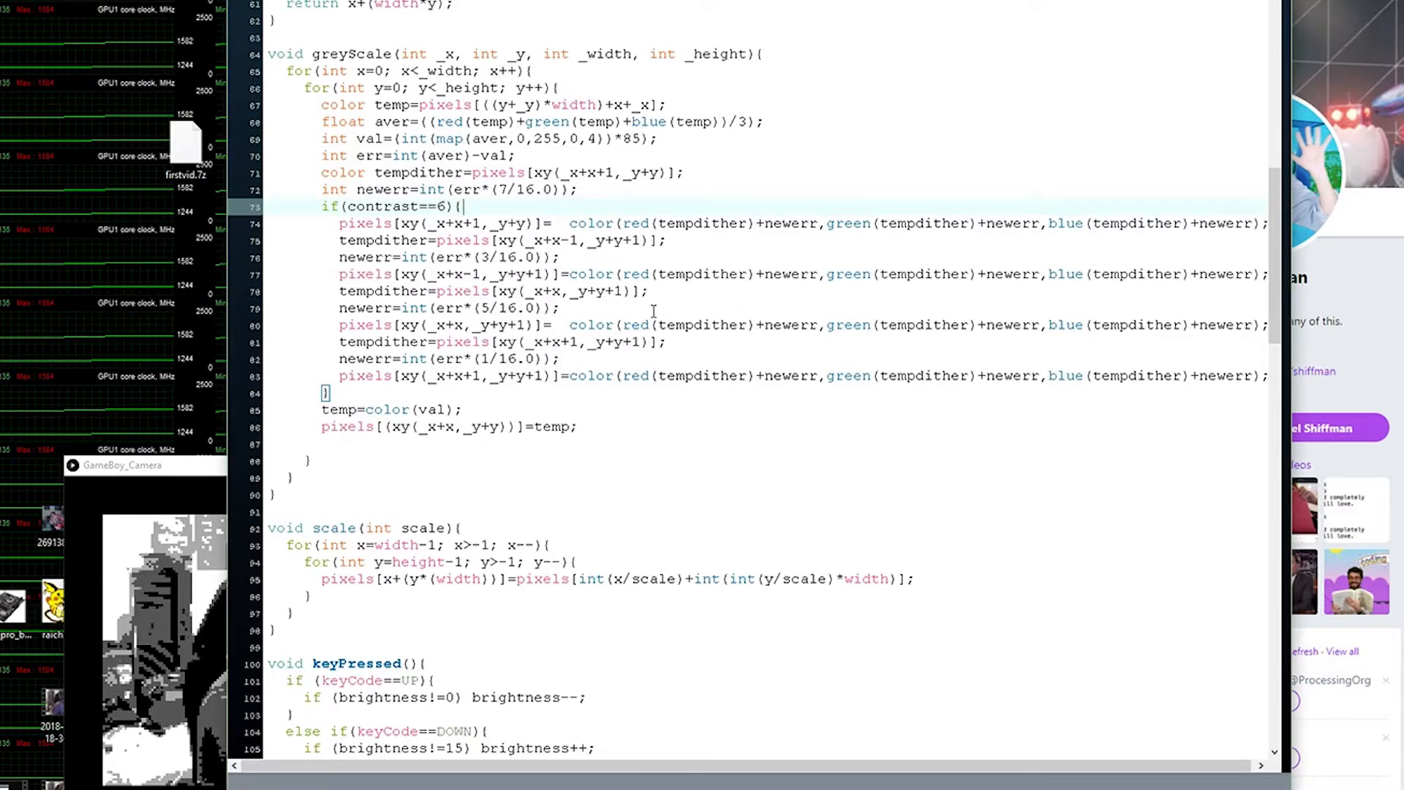
pyautogui.moveTo(607, 189)
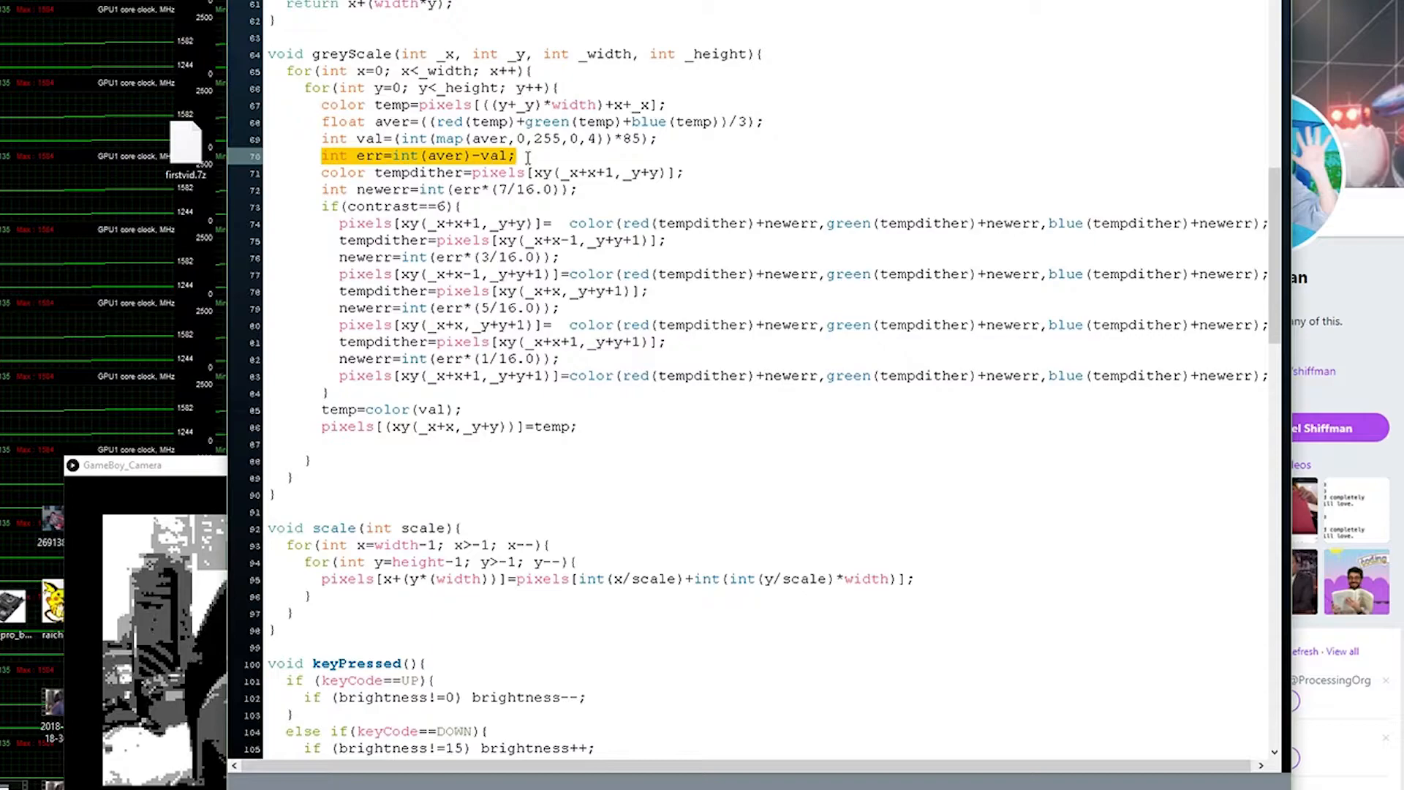
pyautogui.click(528, 157)
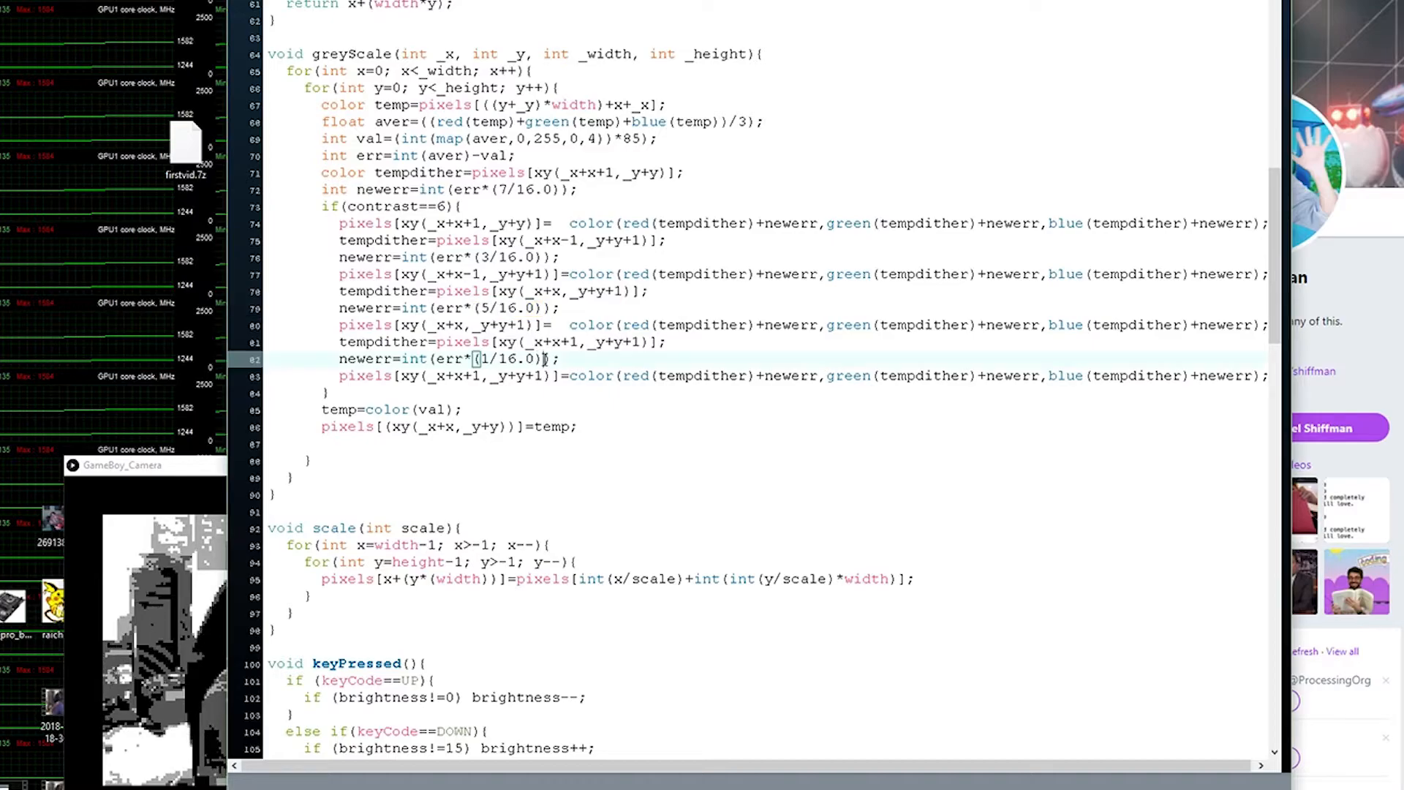
pyautogui.doubleClick(514, 358)
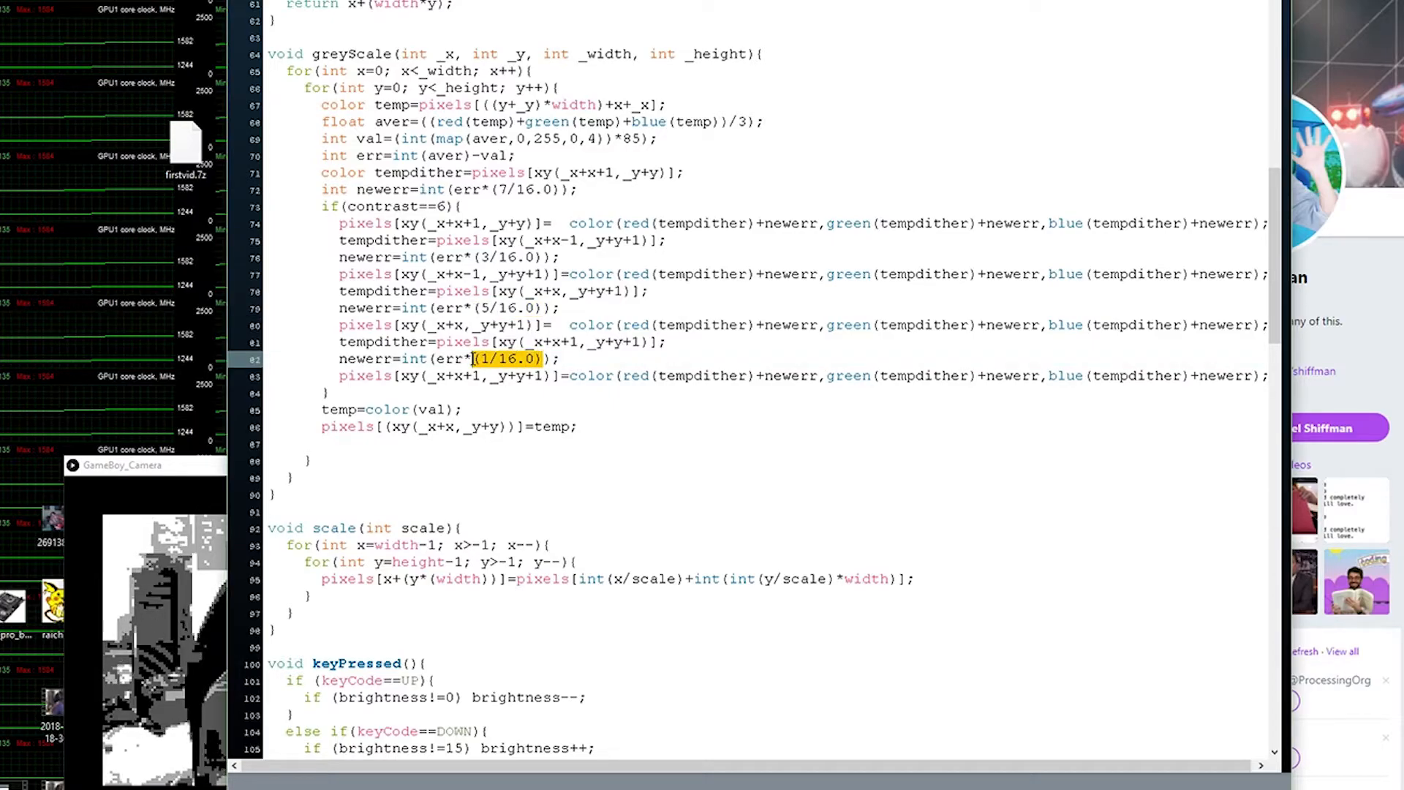